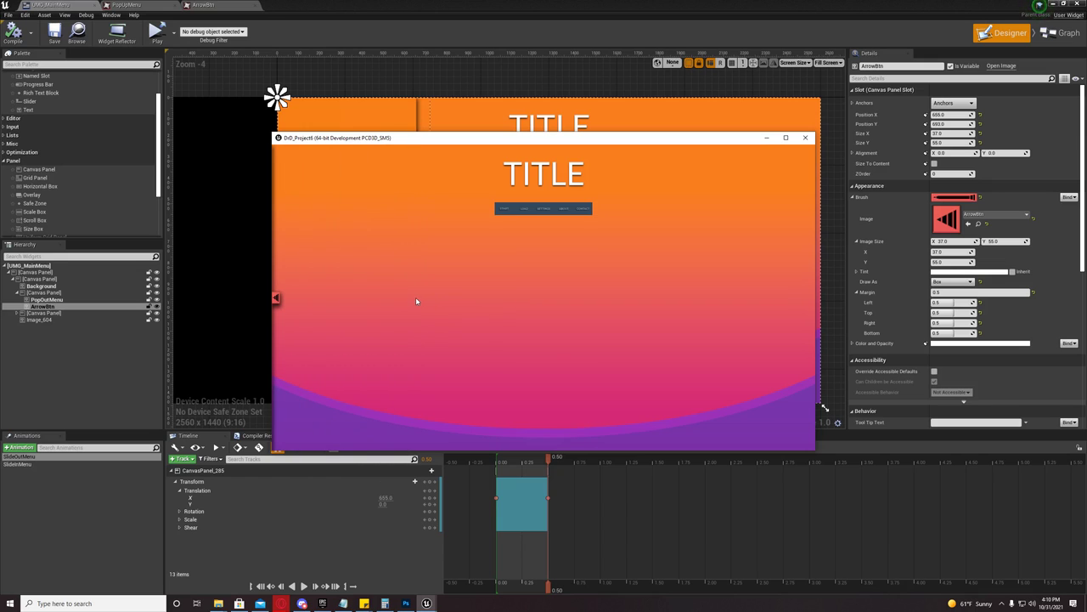
mouse_move(369, 232)
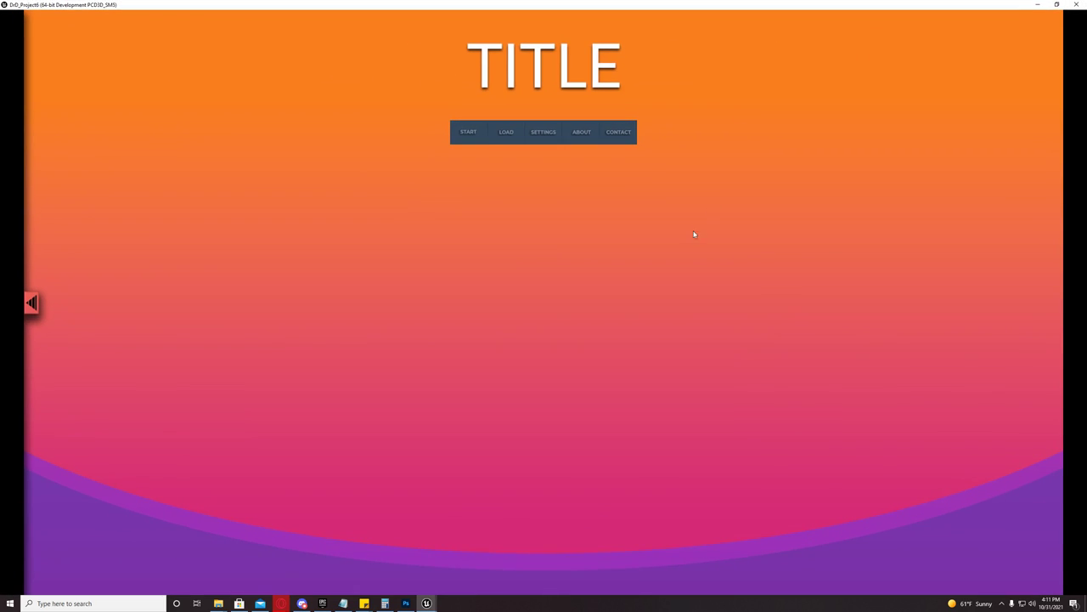
mouse_move(88, 351)
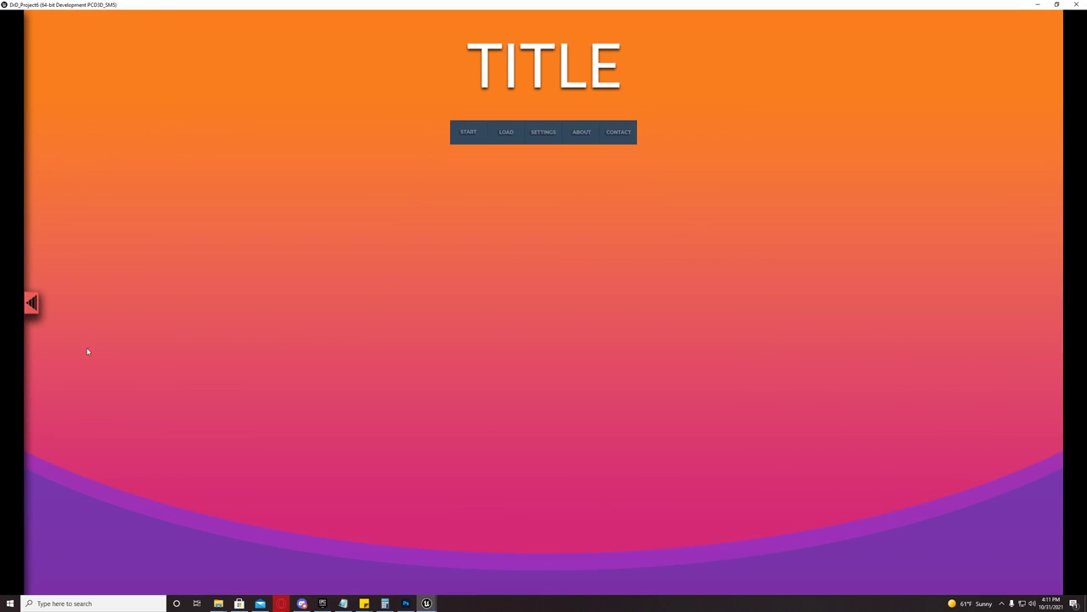
mouse_move(32, 304)
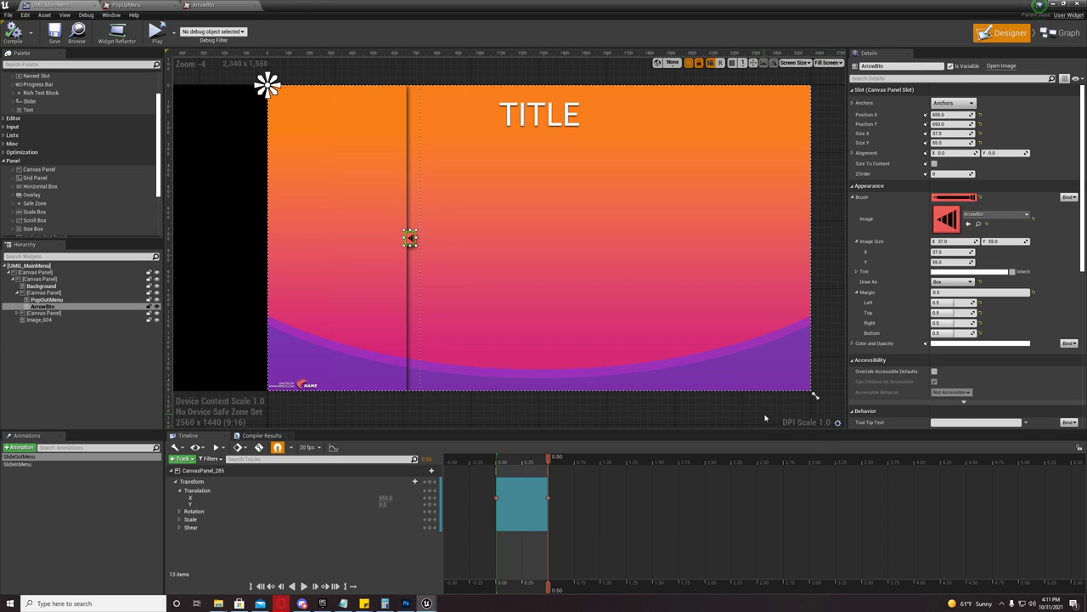
mouse_move(837, 422)
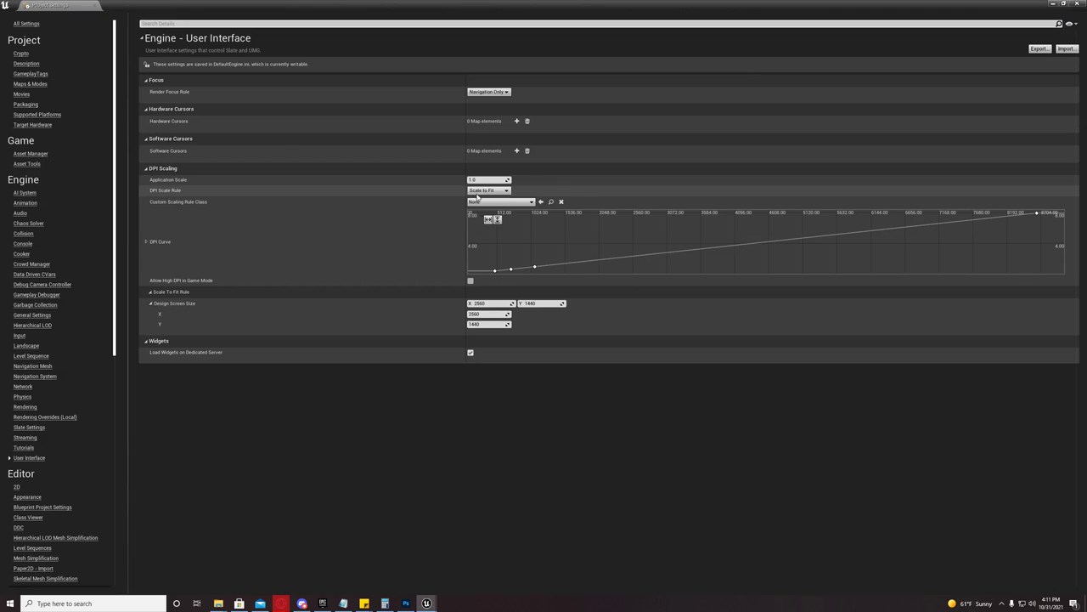
Keep the DPI Scale Rule on Scale To Fit and review its 2560x1440 design screen size
click(501, 201)
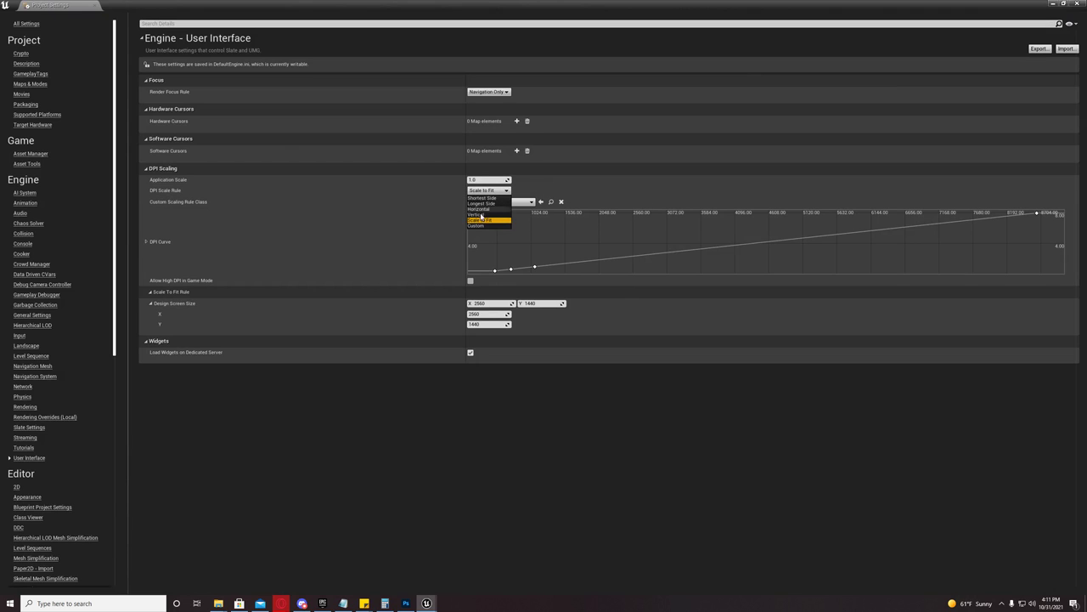
mouse_move(480, 220)
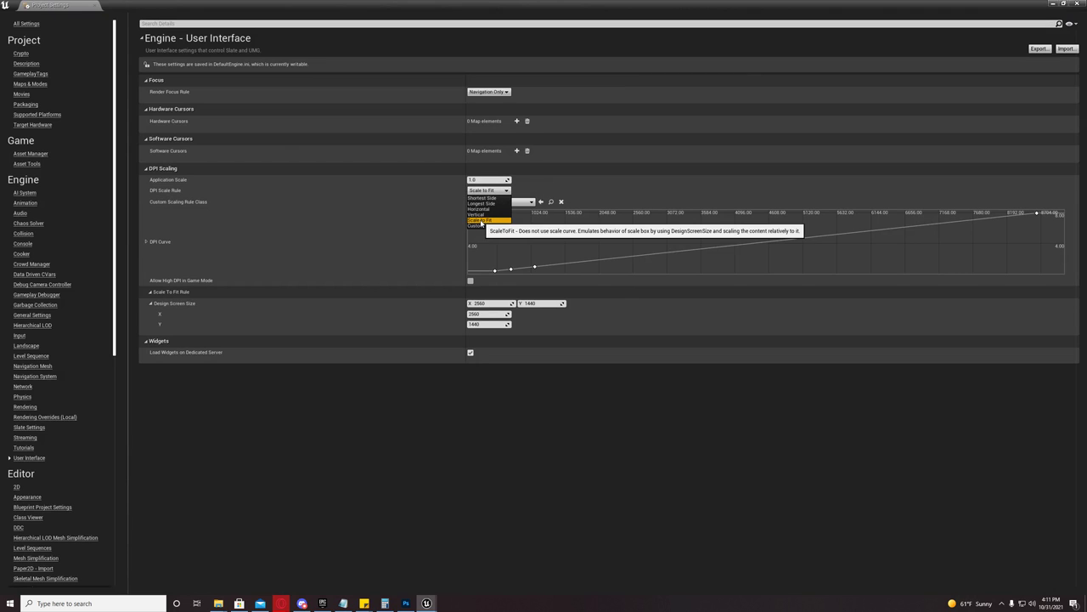
click(480, 225)
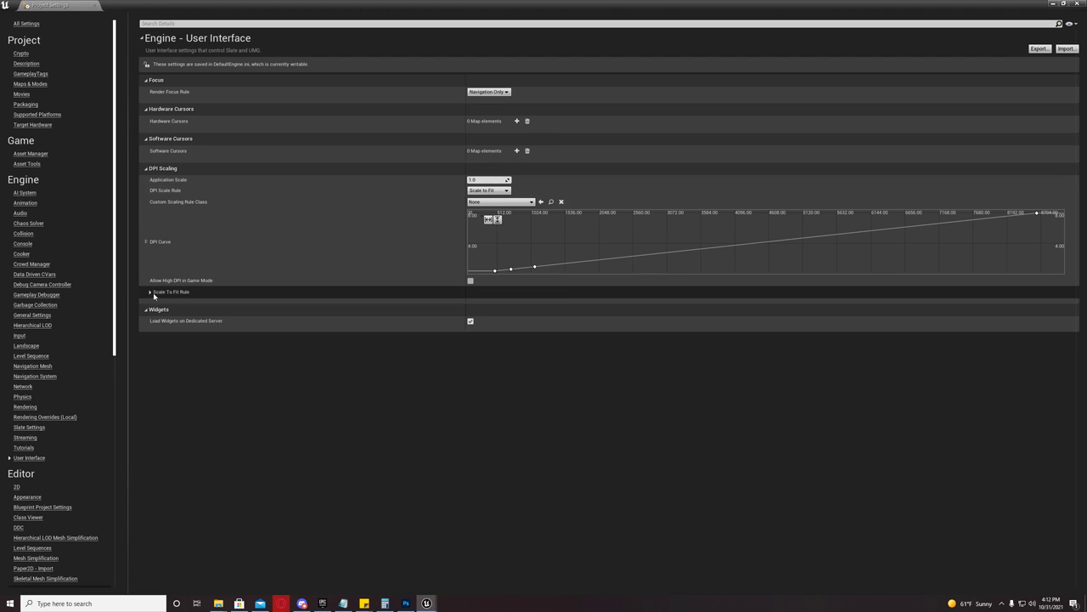
click(149, 291)
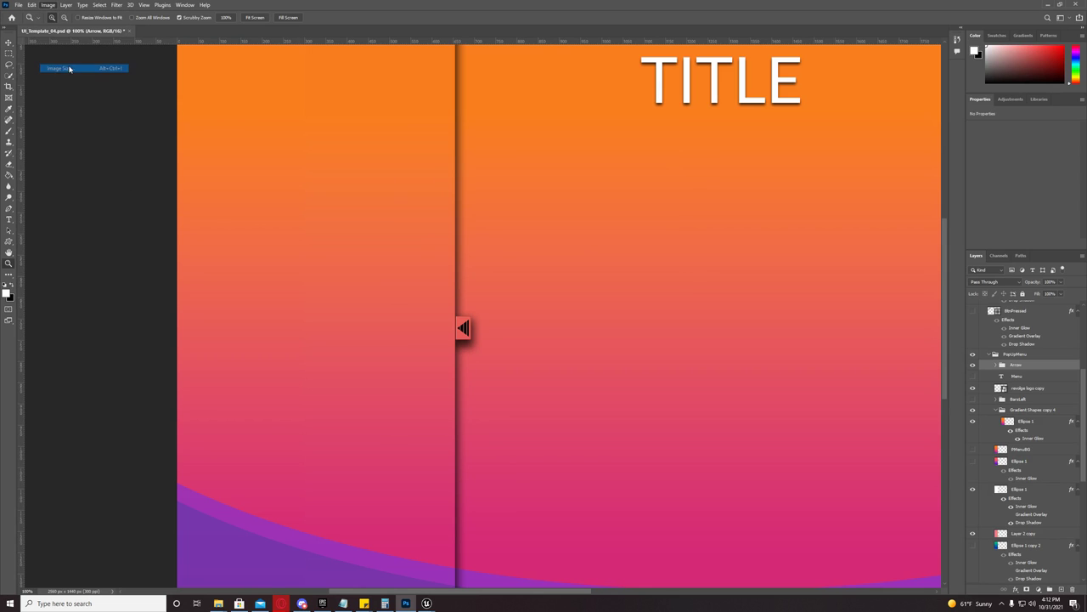
click(60, 68)
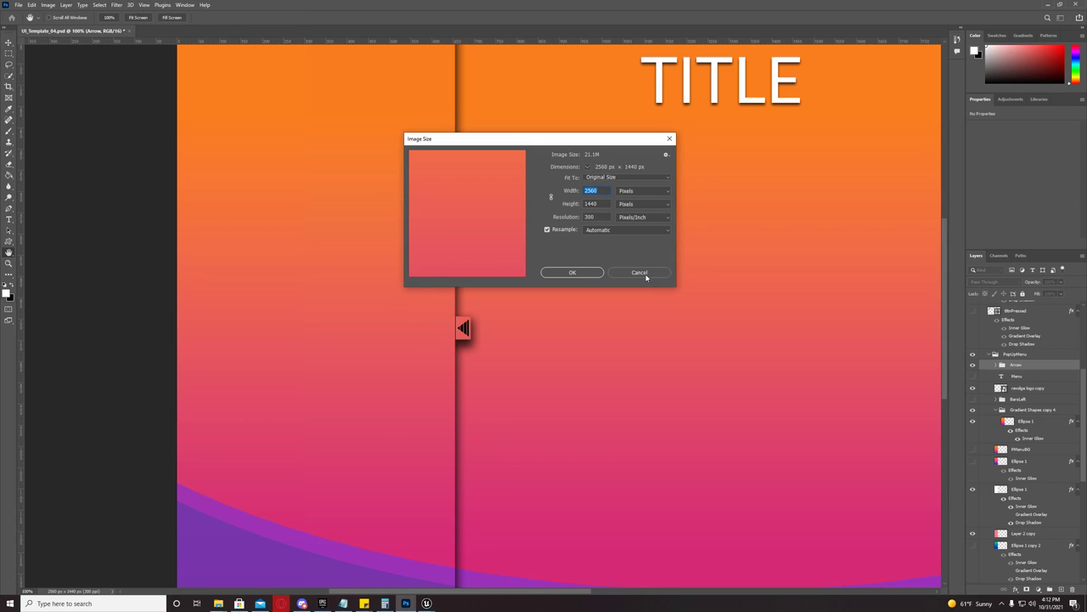
click(639, 272)
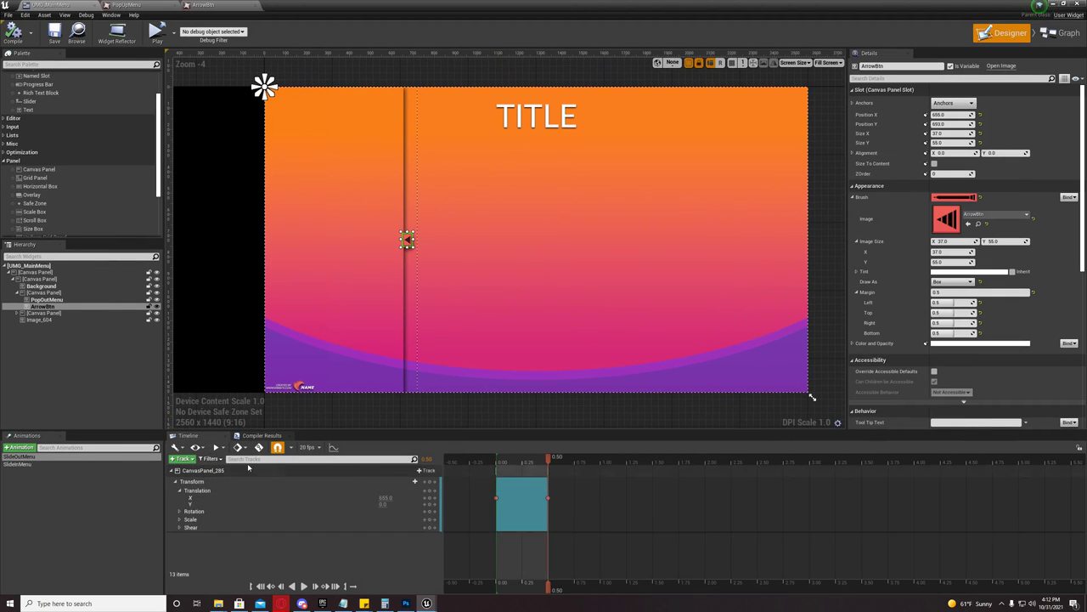
click(38, 272)
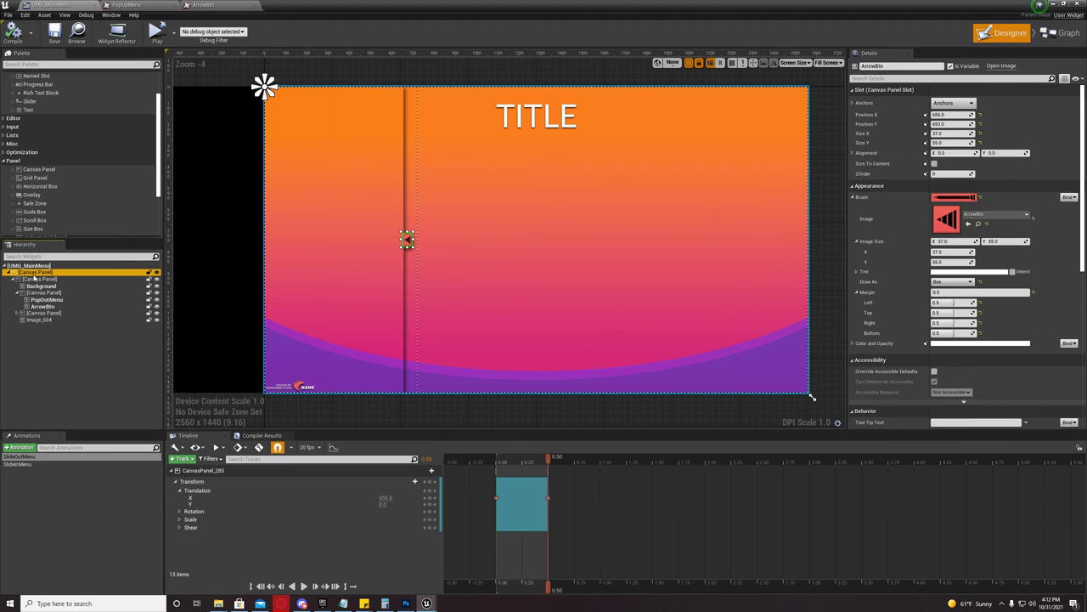
click(35, 272)
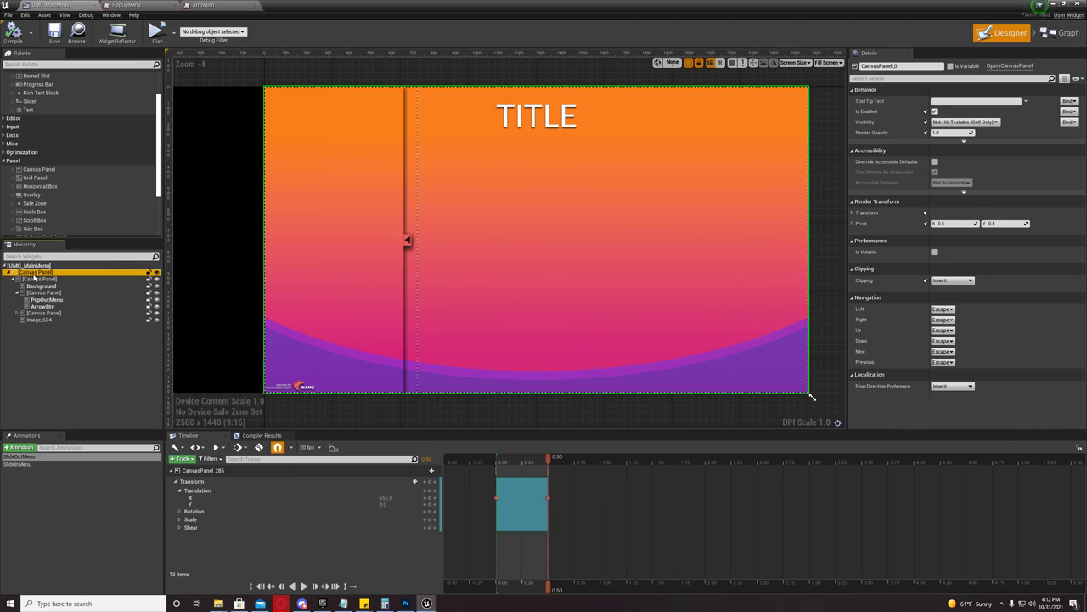
mouse_move(853, 422)
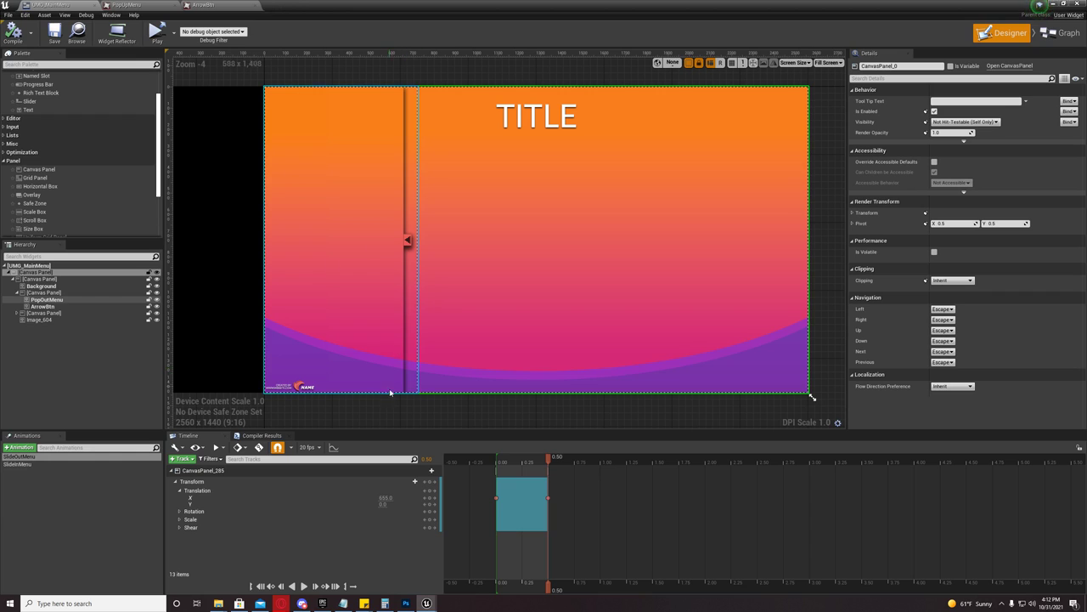
click(40, 278)
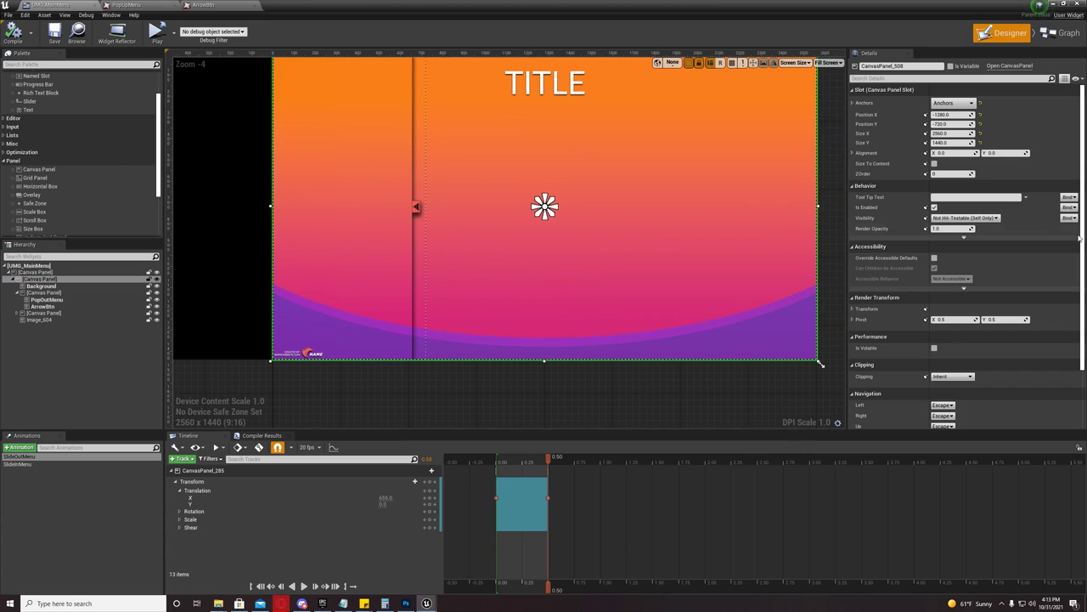
click(953, 103)
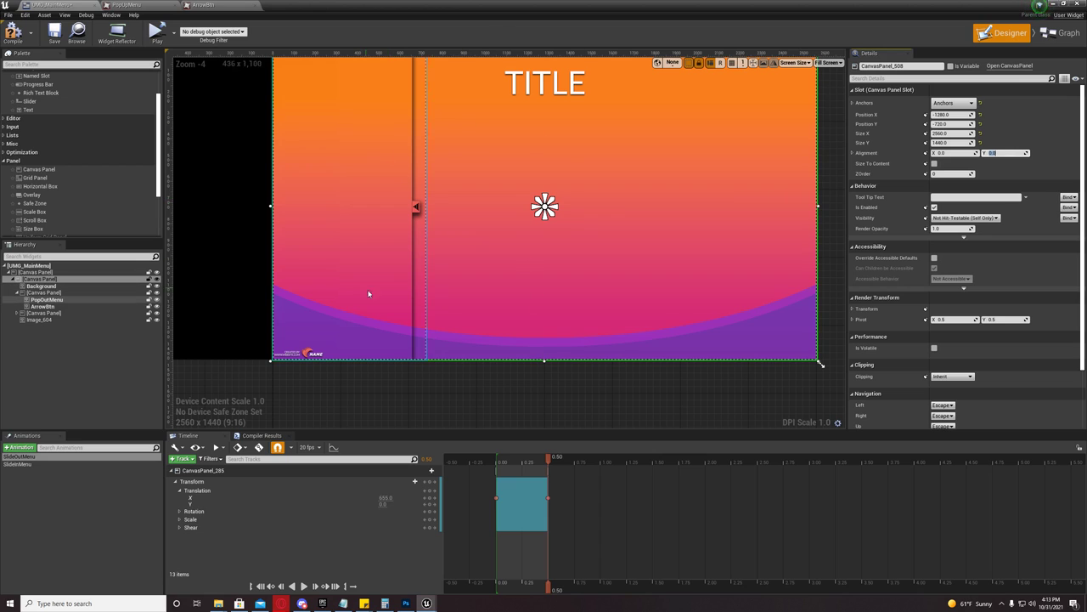
click(40, 292)
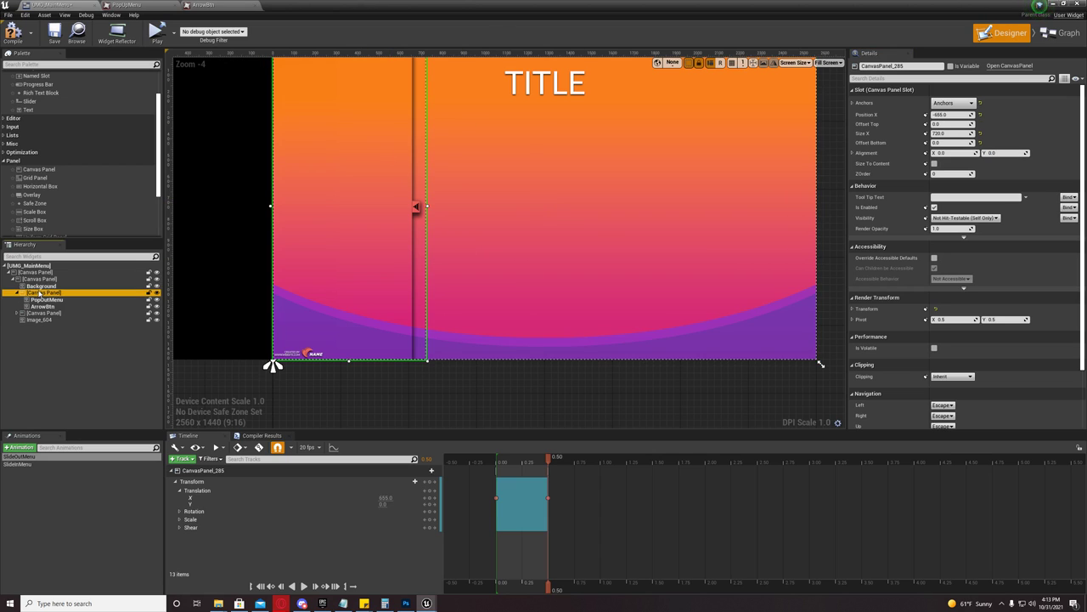
click(41, 286)
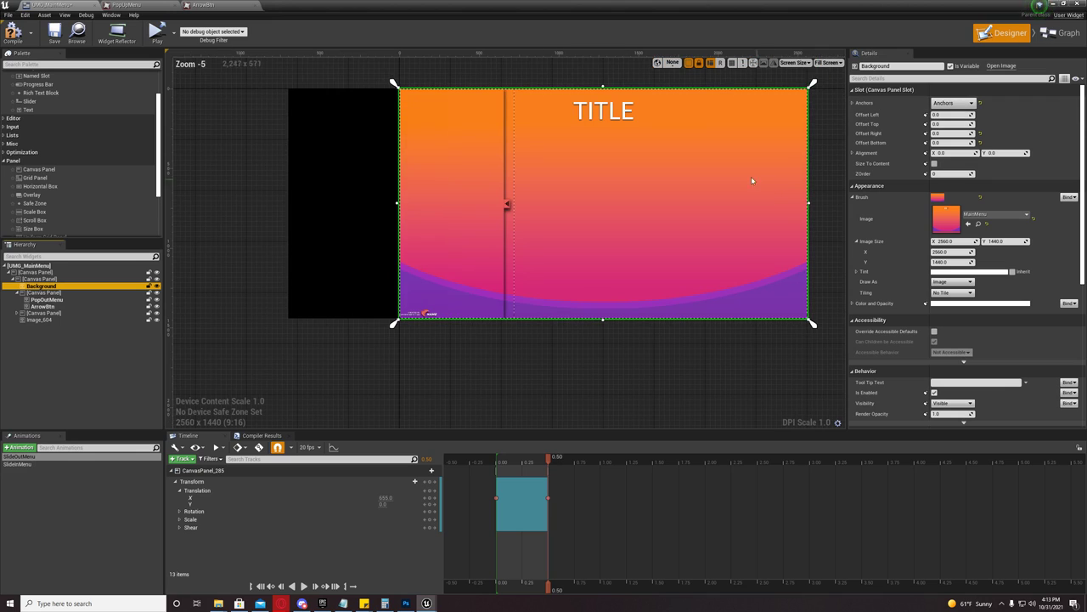
click(977, 103)
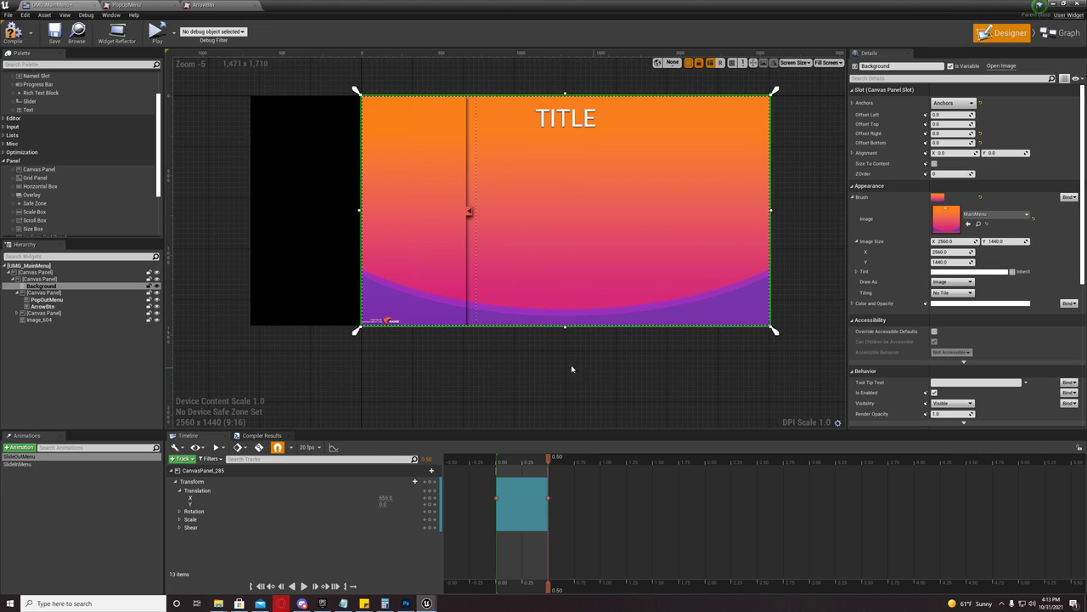
click(40, 292)
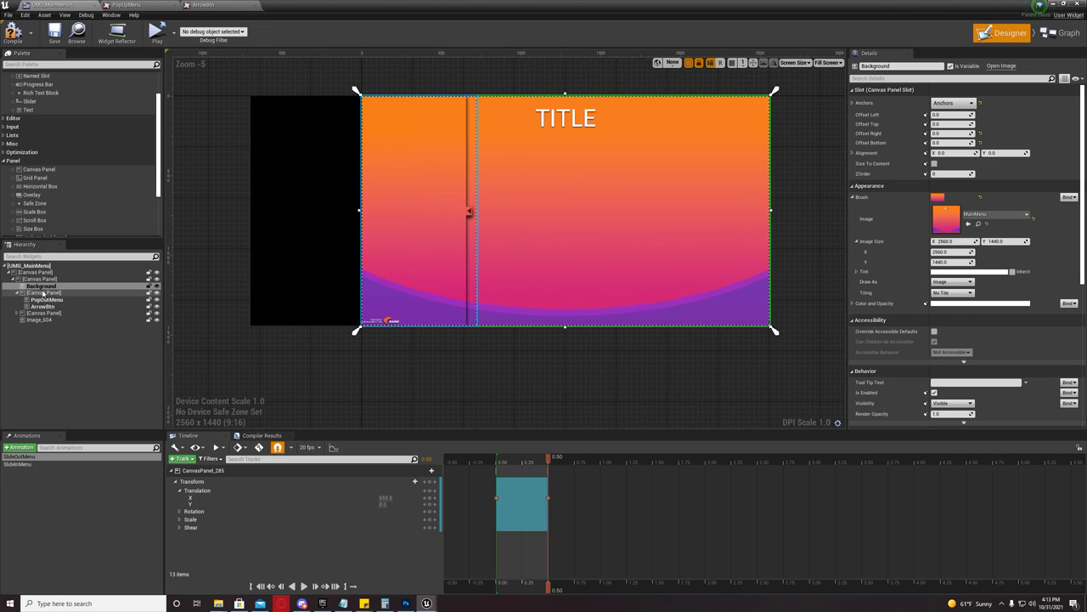
Check the 720x1440 PopOutMenu image, then select its canvas panel to rename it PopOut Canvas Panel
click(44, 293)
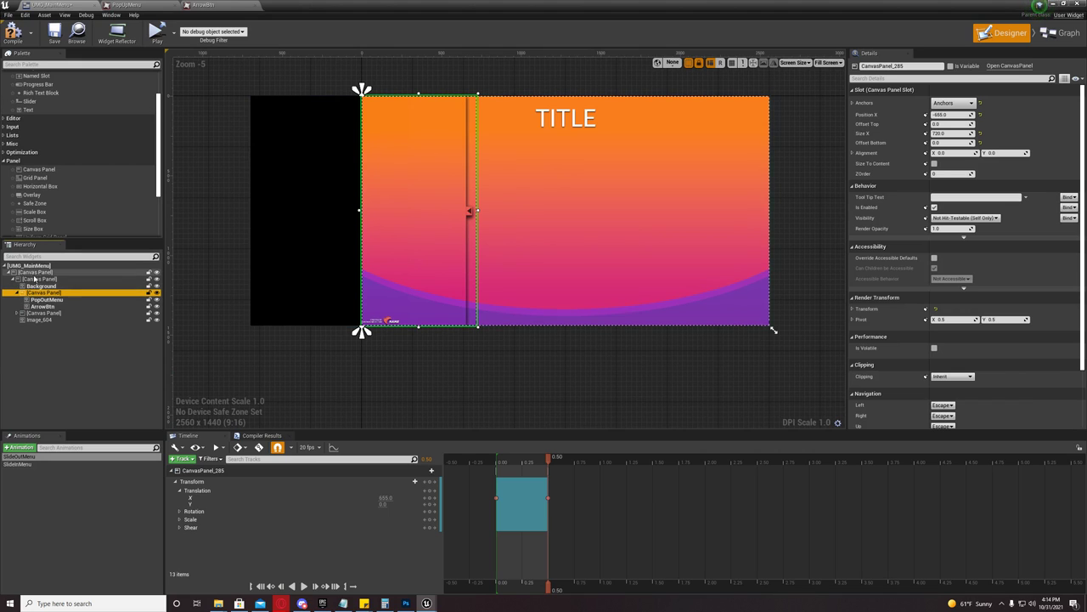
click(41, 278)
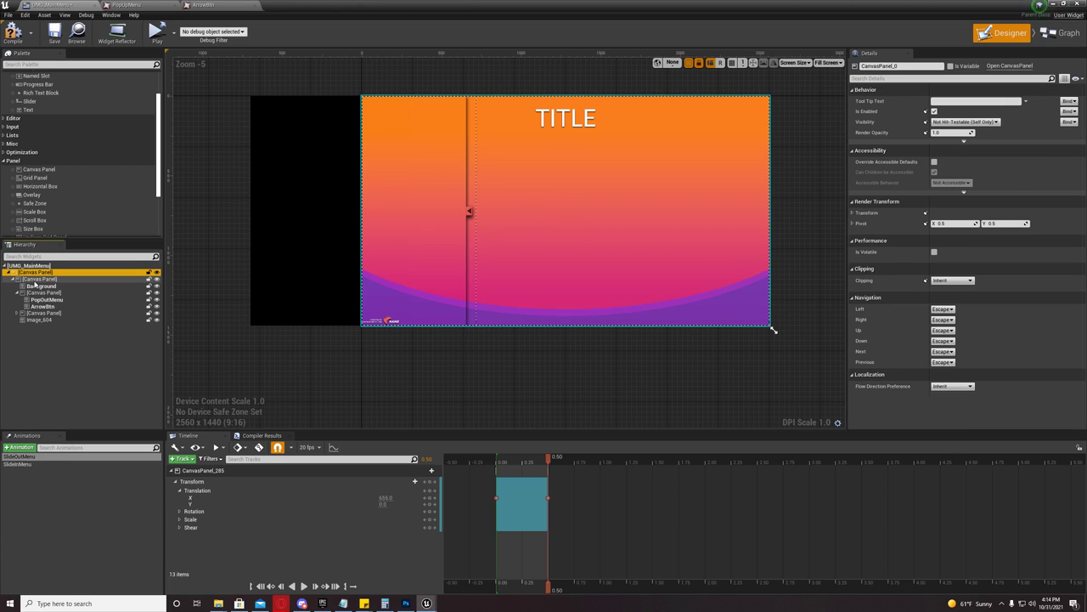
click(42, 292)
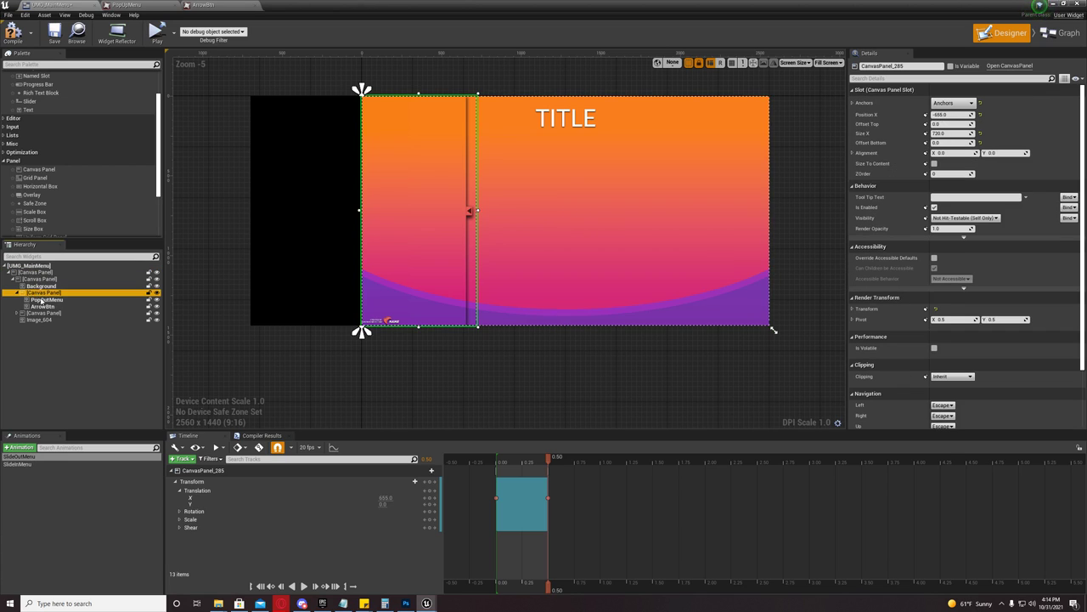
click(47, 300)
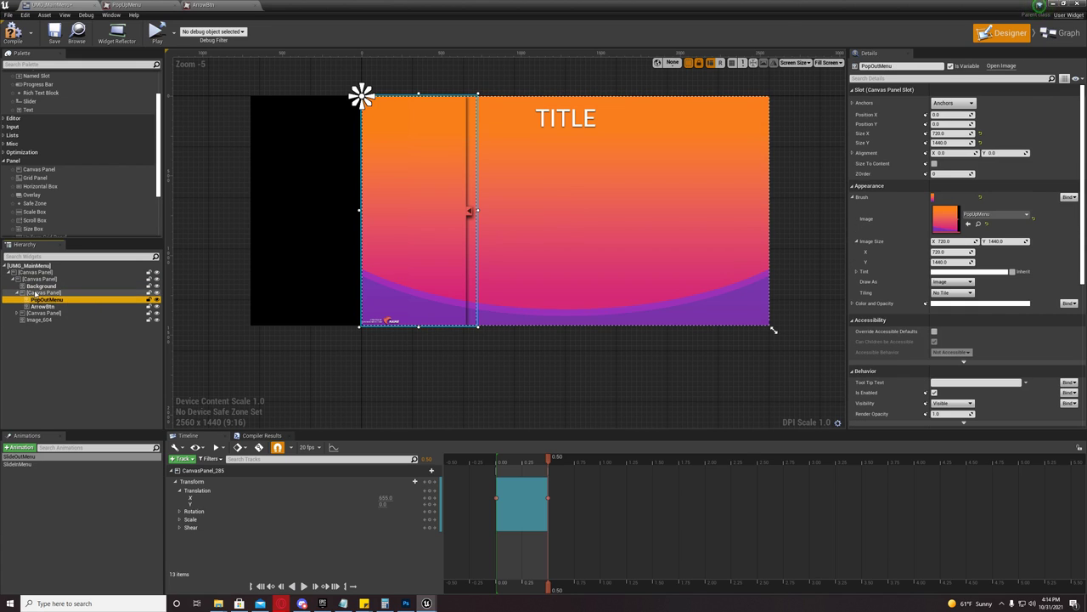
click(43, 293)
text(PopOut )
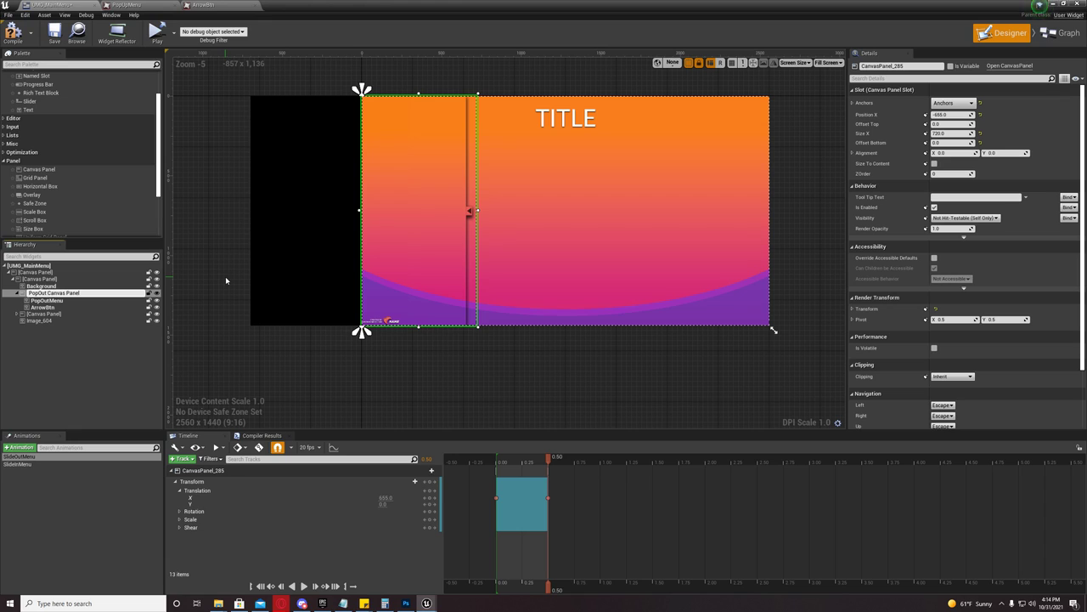
Confirm PopOut Canvas Panel, rename the outer canvas panel to Main Panel, and reselect the pop-out panel
click(54, 292)
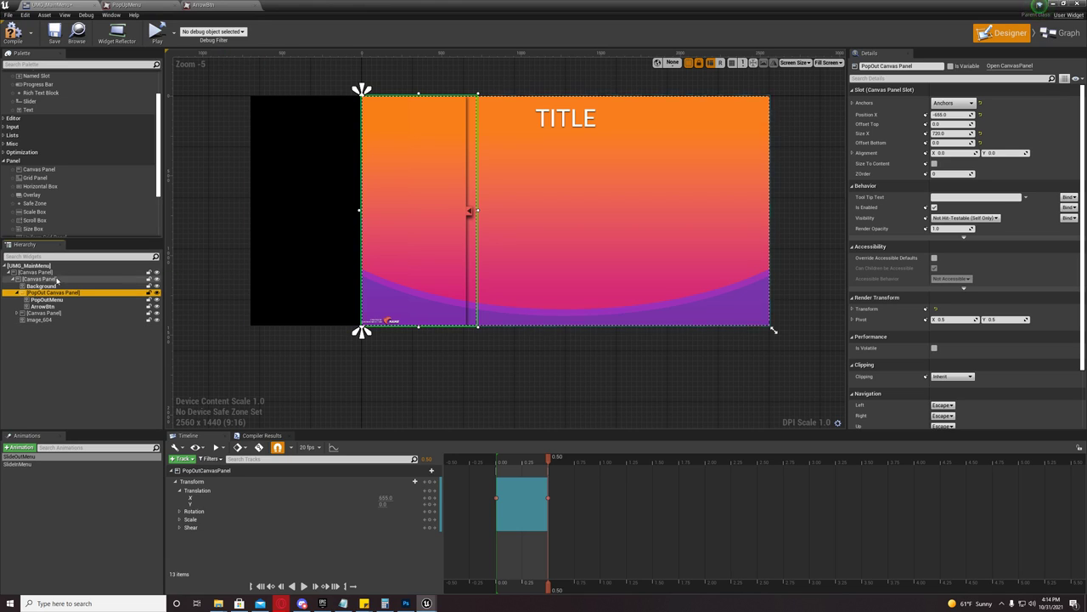
click(41, 279)
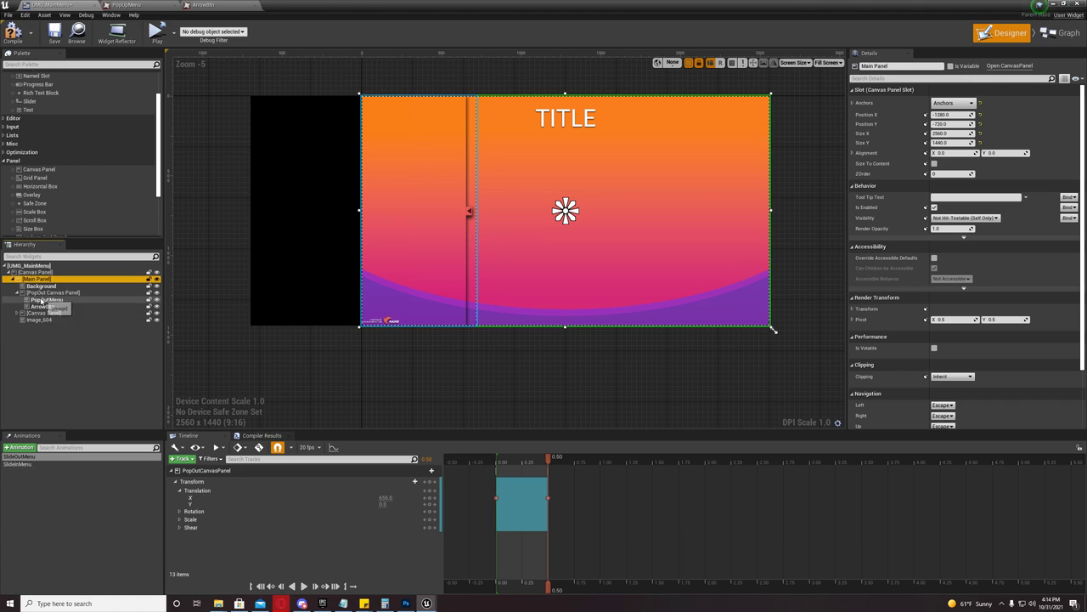
click(53, 292)
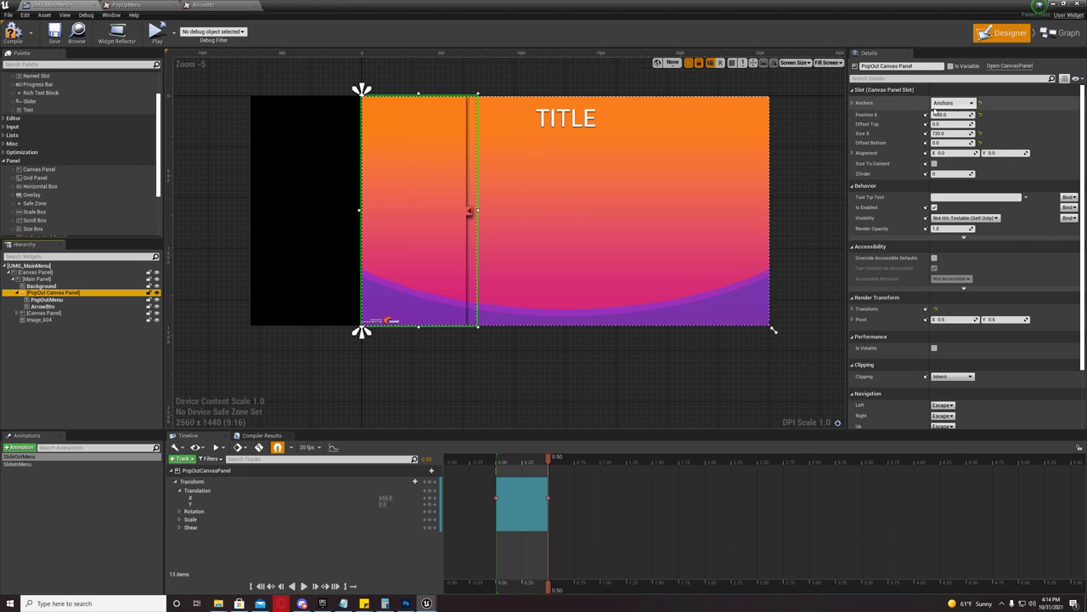
click(952, 102)
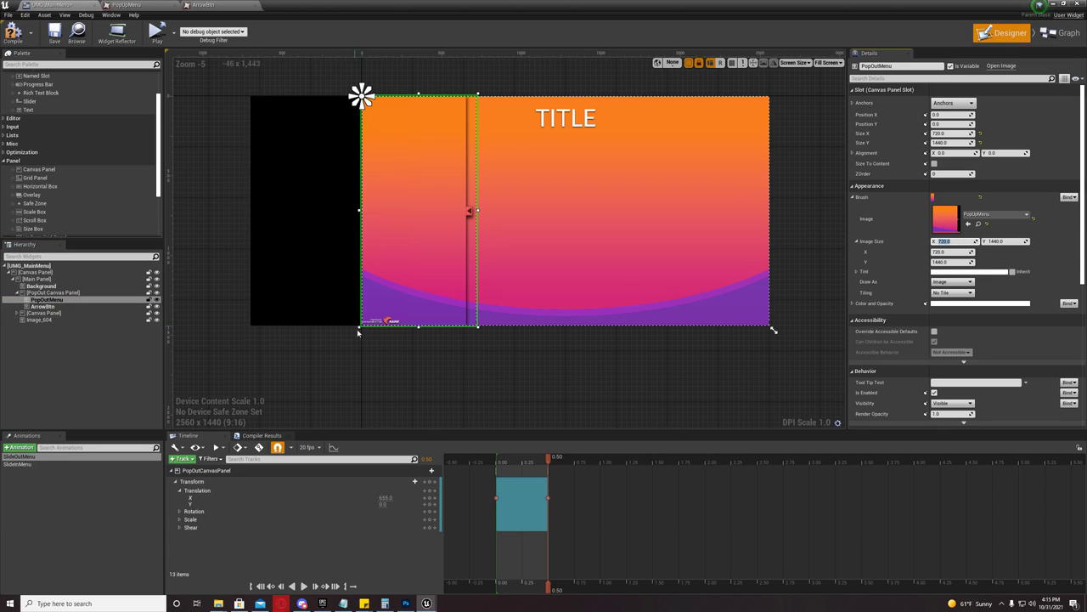
click(53, 292)
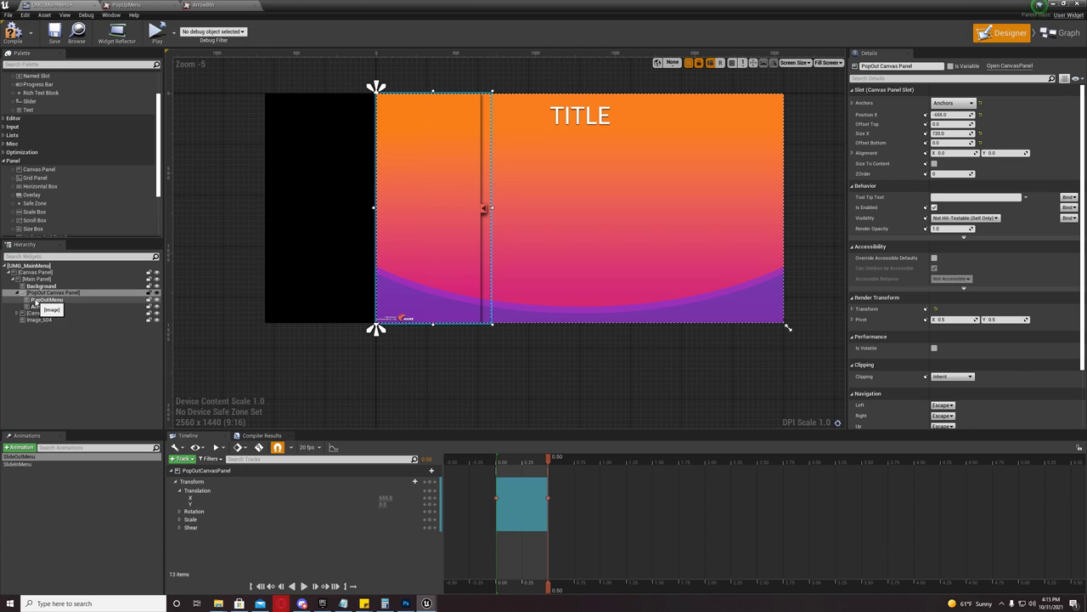
click(48, 299)
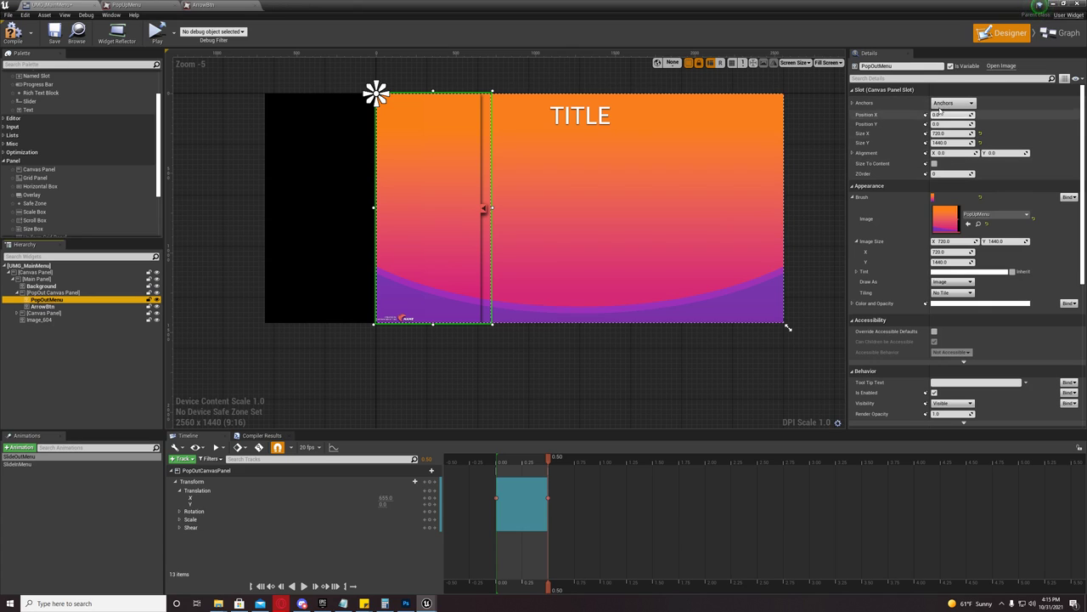
click(971, 102)
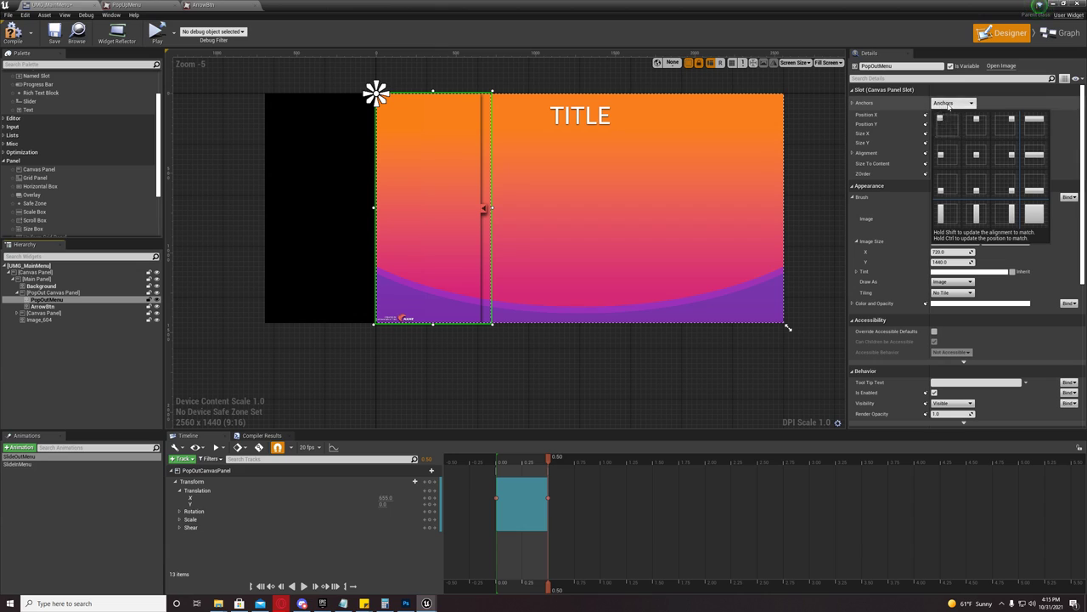
click(974, 215)
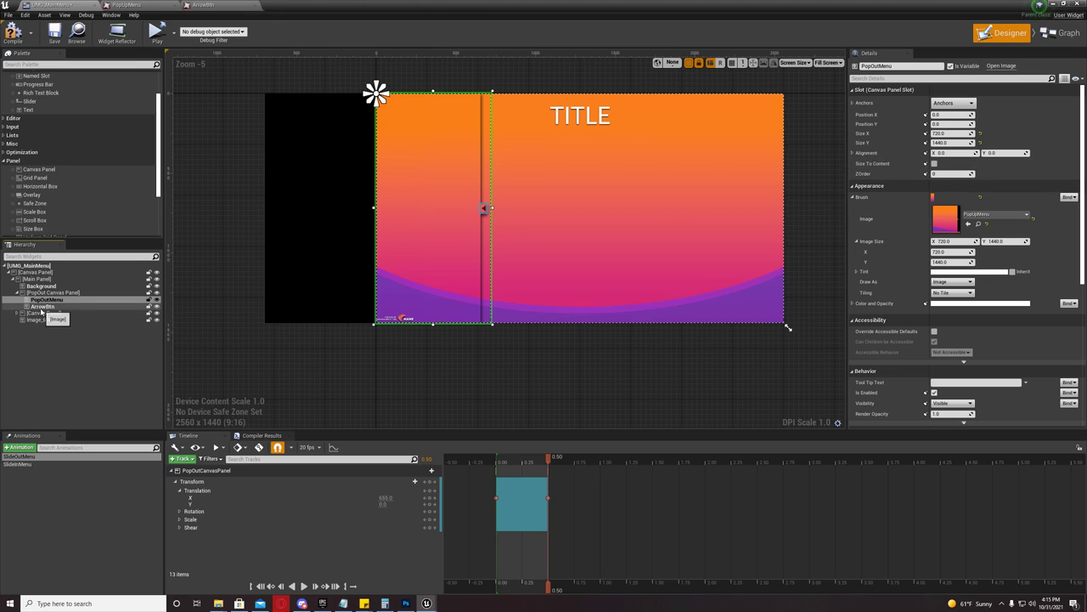
click(44, 305)
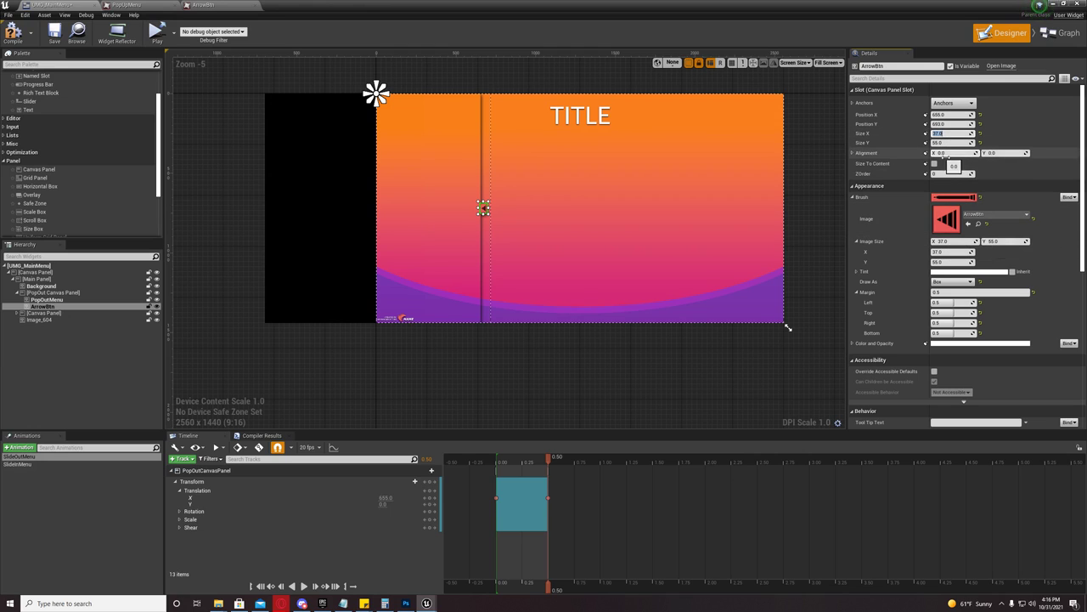
click(42, 306)
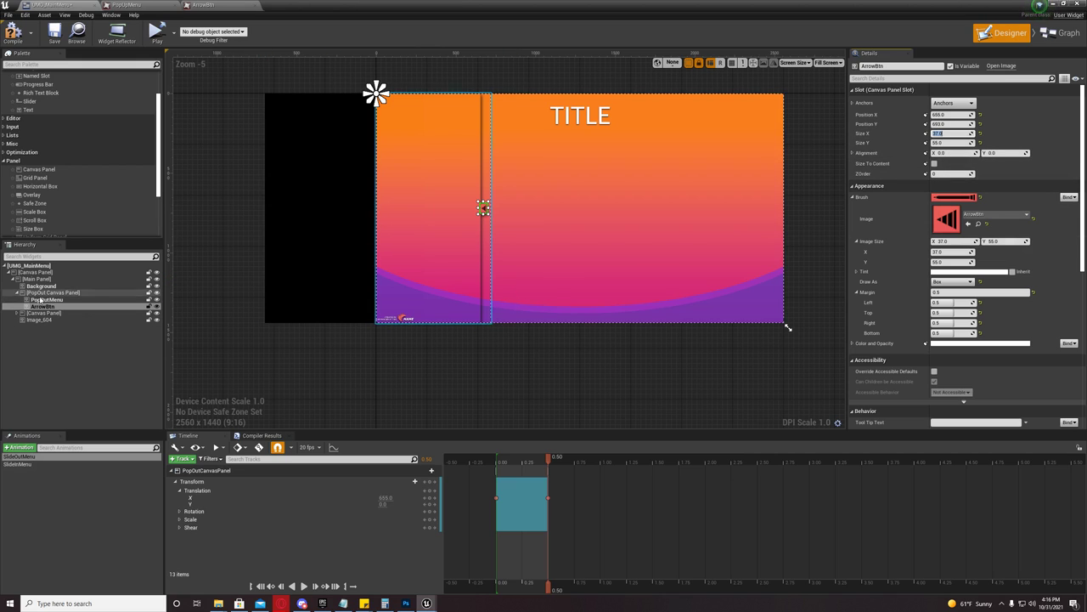
click(47, 299)
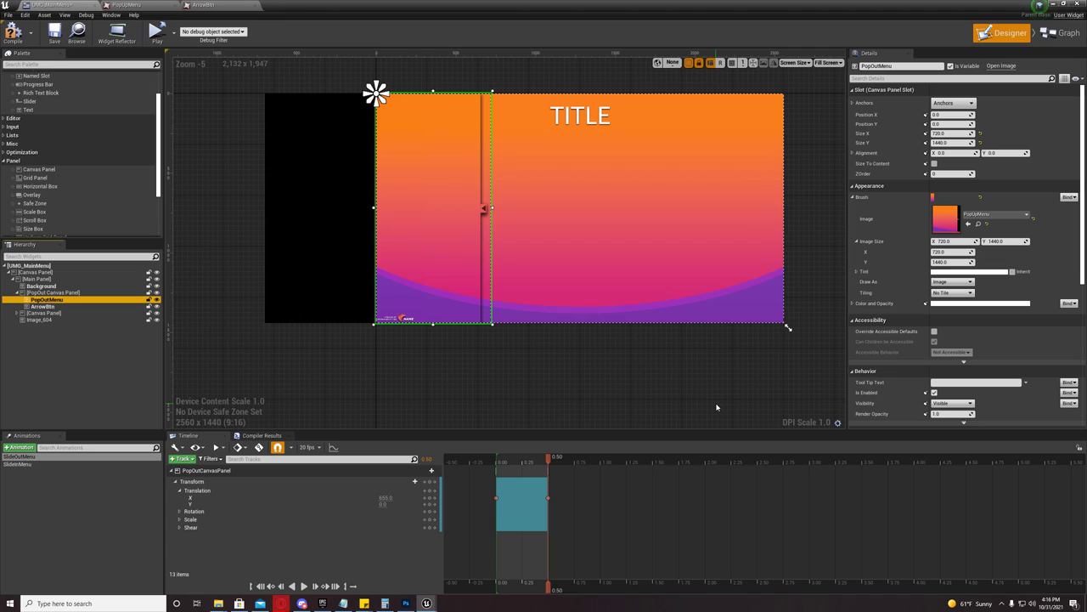
mouse_move(404, 371)
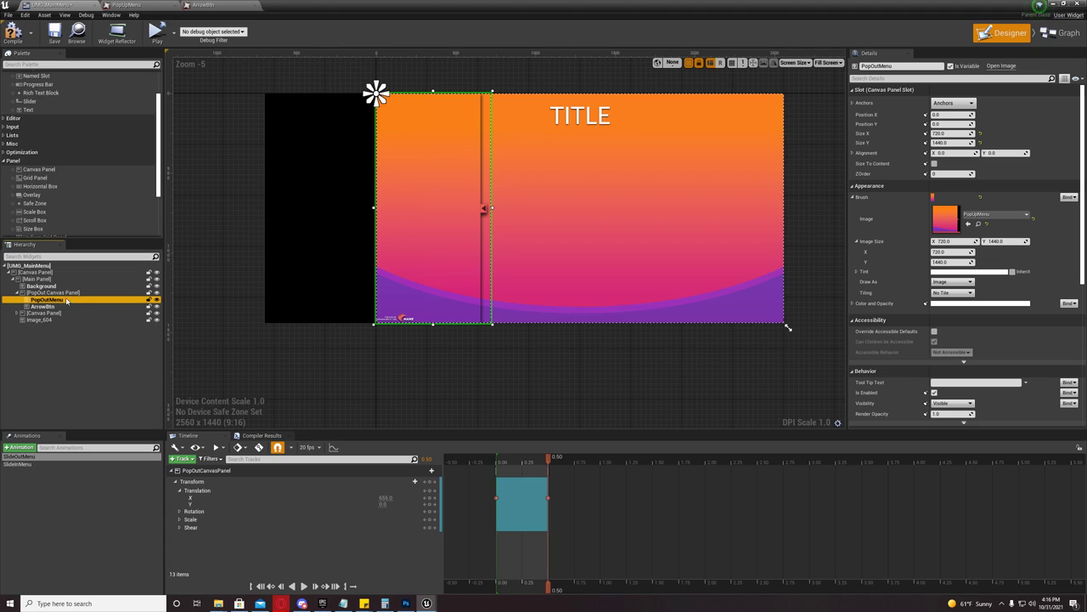
Apply the left full-height anchor preset to PopOut Canvas Panel and compare its size with the PopOutMenu image
click(53, 292)
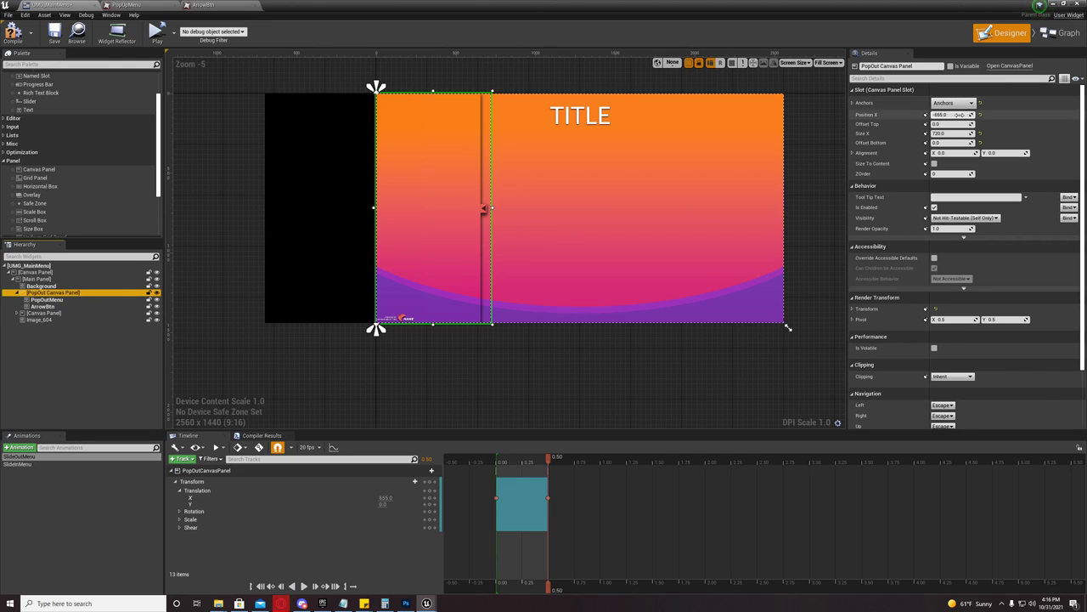
click(953, 101)
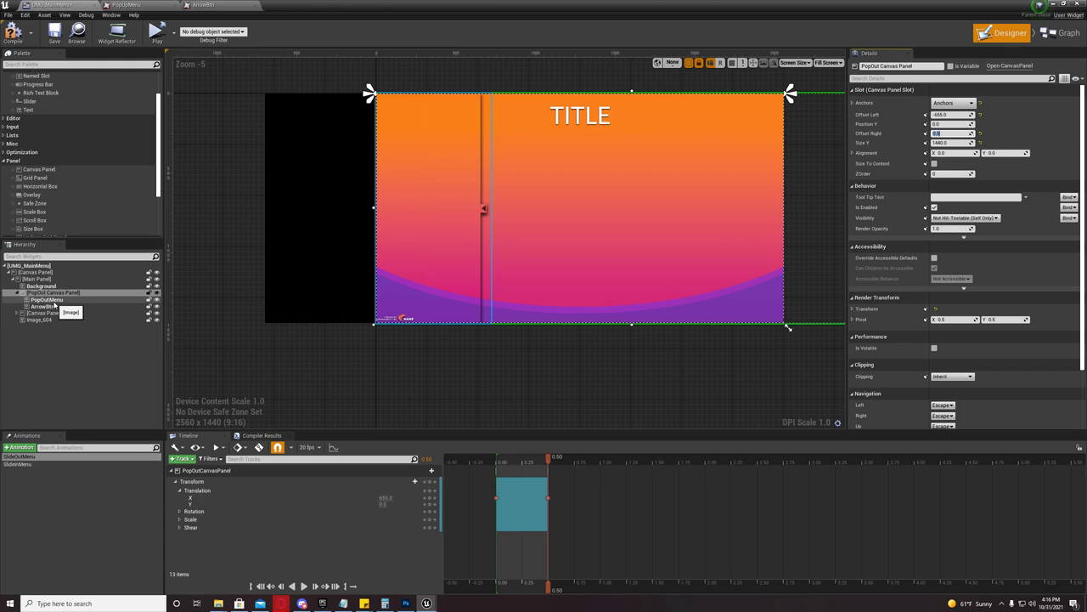
click(47, 299)
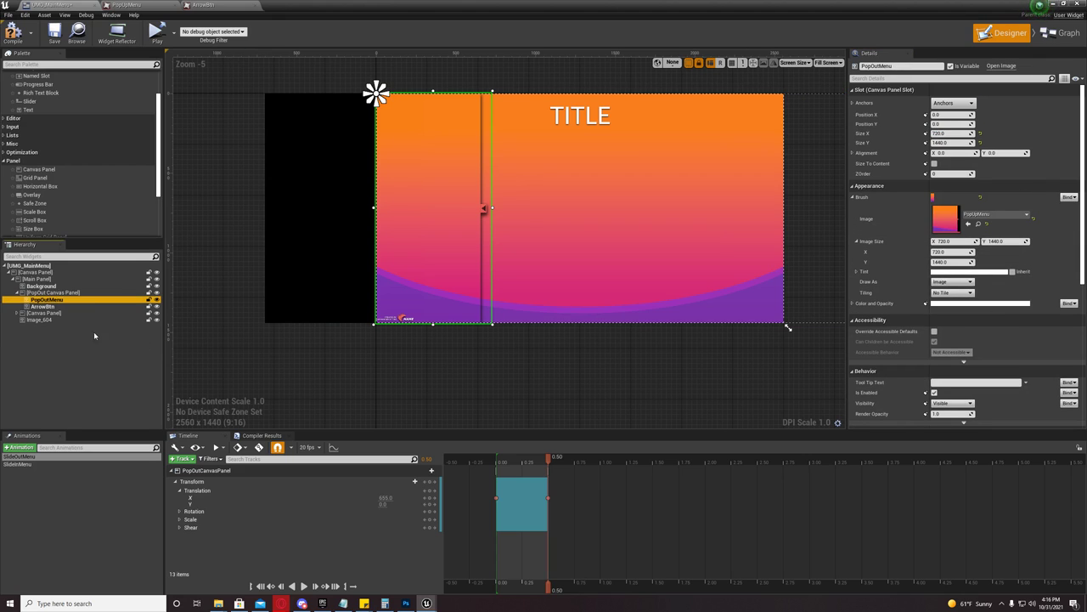
click(53, 292)
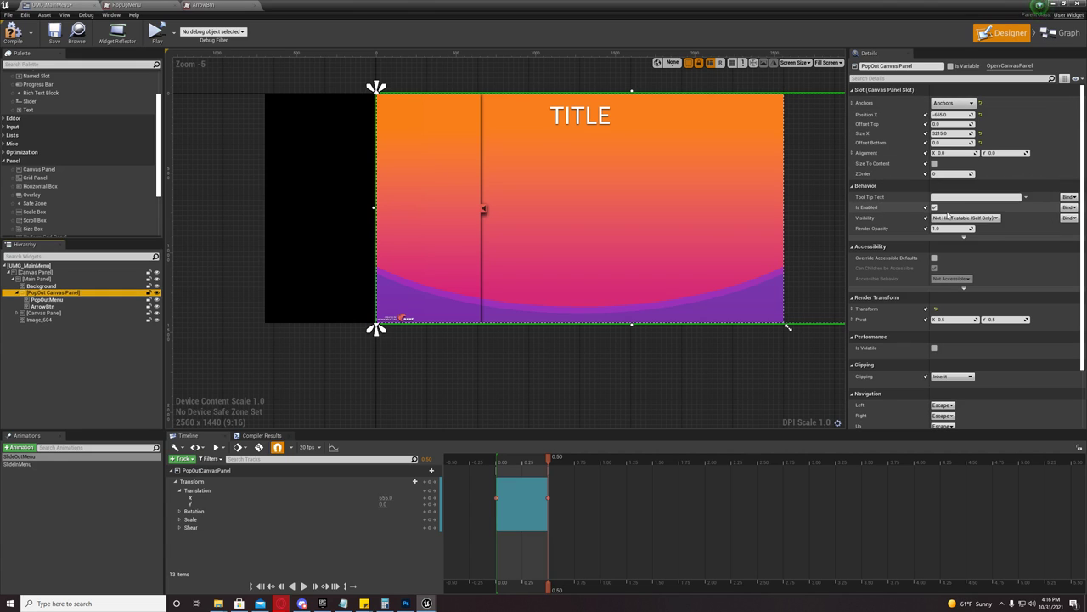
Set the panel's Size X back to the image's 720 width at position -655
click(951, 103)
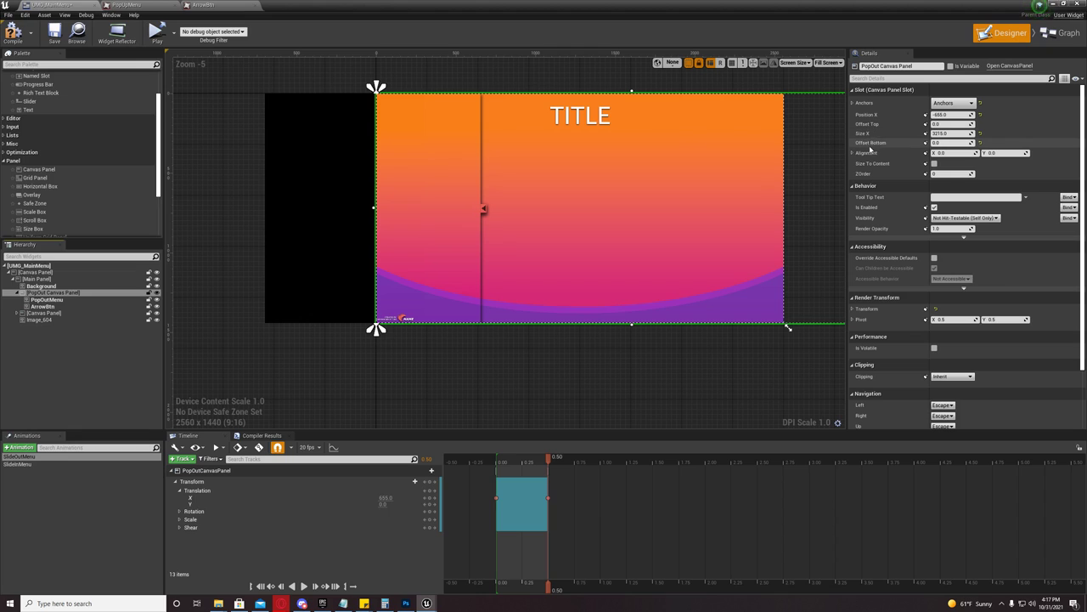
click(953, 103)
text(720)
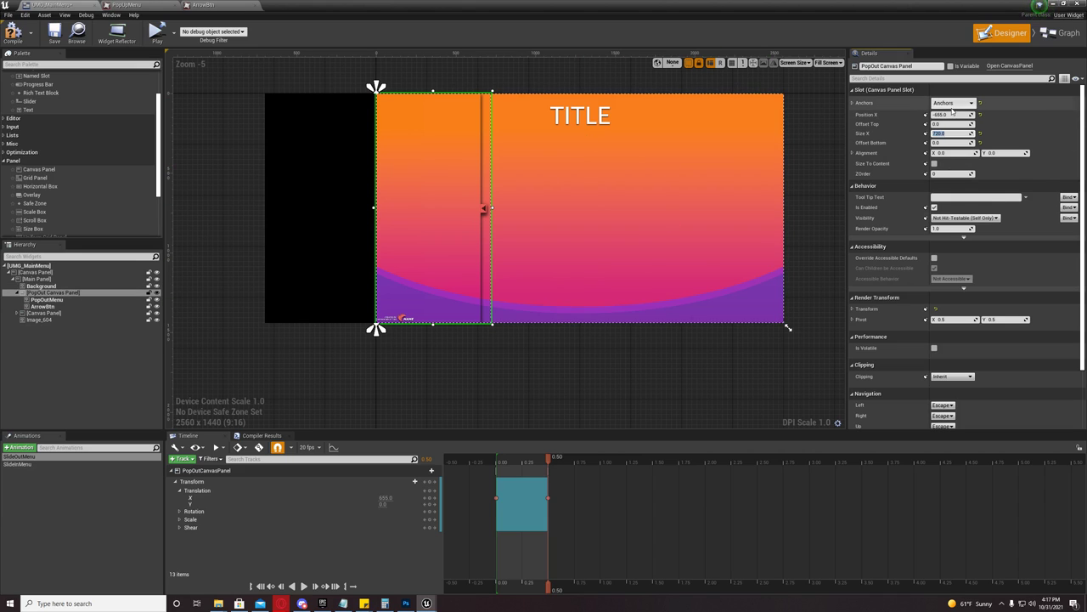
click(953, 103)
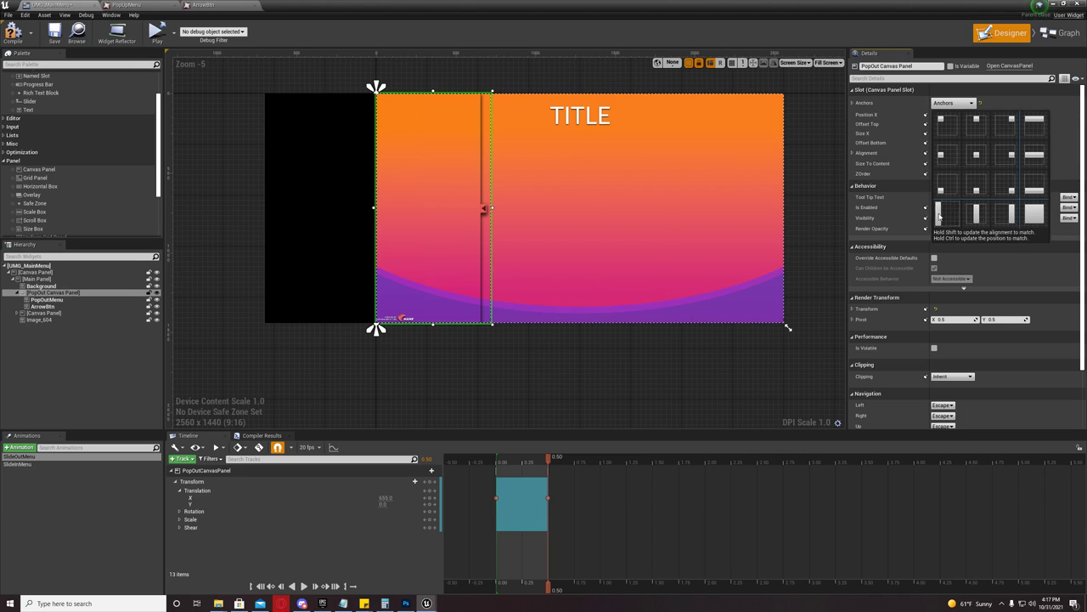